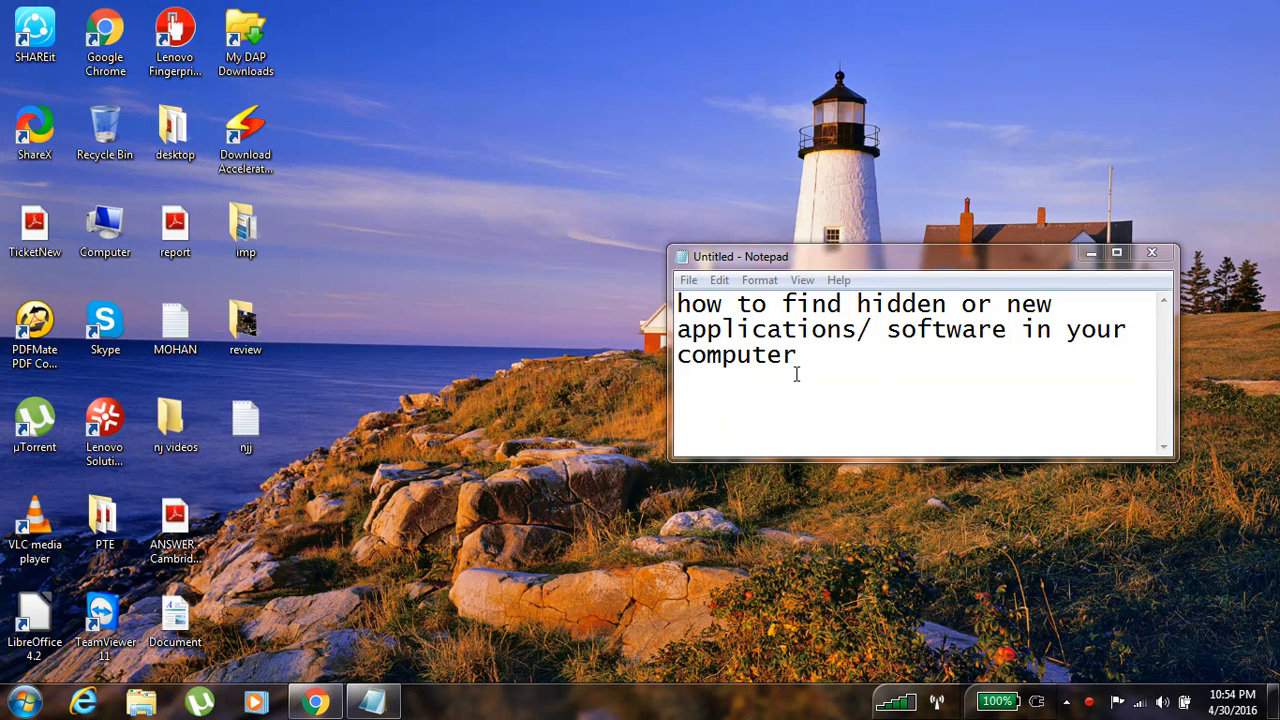
{"action": "mouse_move", "coordinate": [576, 332]}
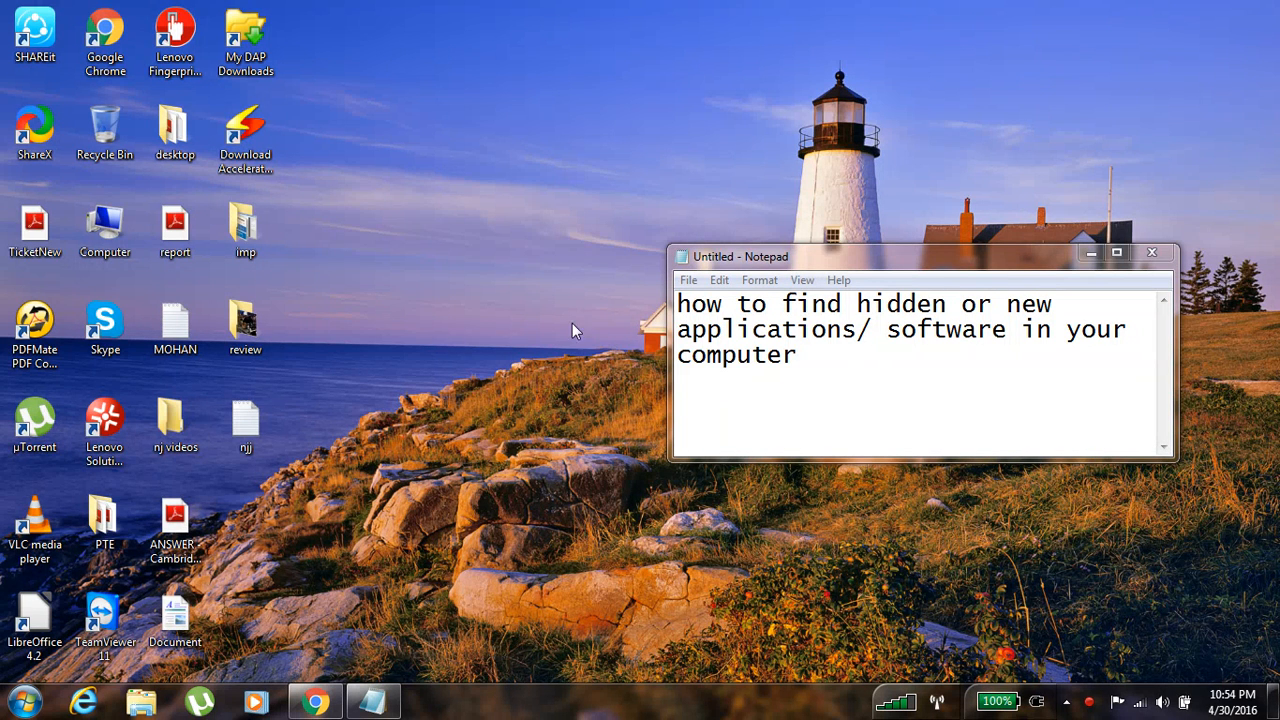
{"action": "mouse_move", "coordinate": [1032, 344]}
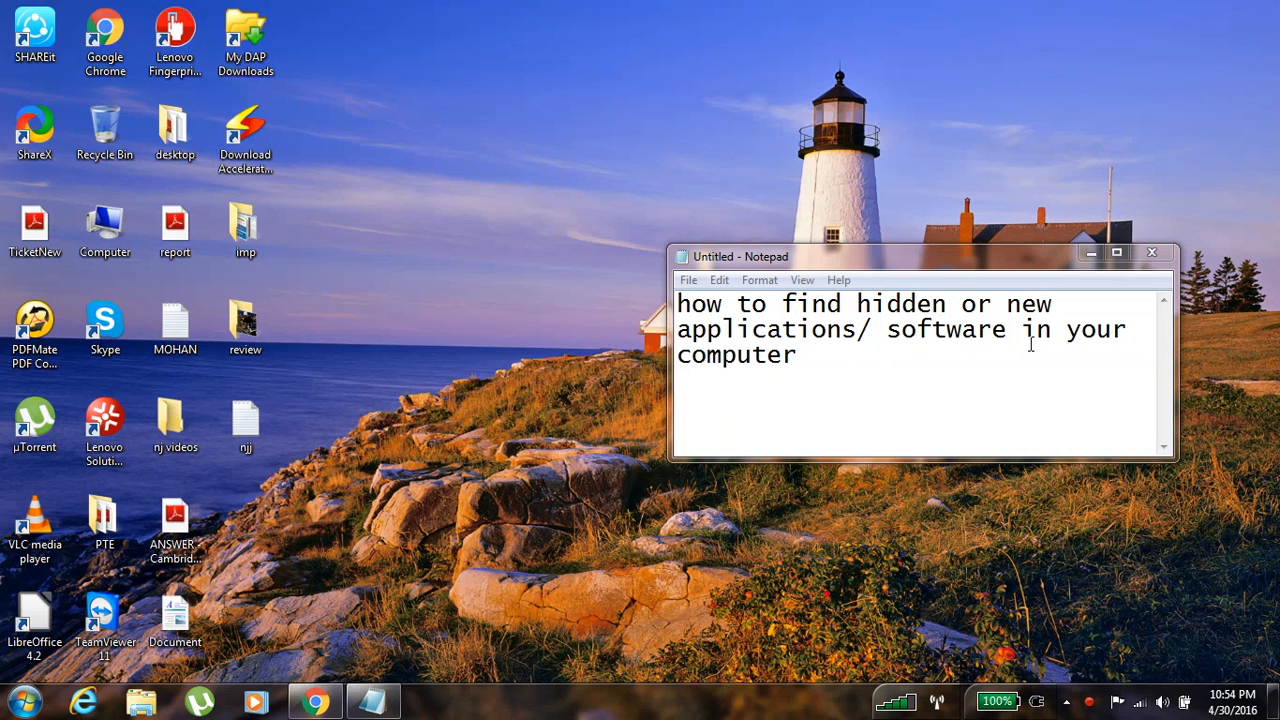
{"action": "mouse_move", "coordinate": [684, 372]}
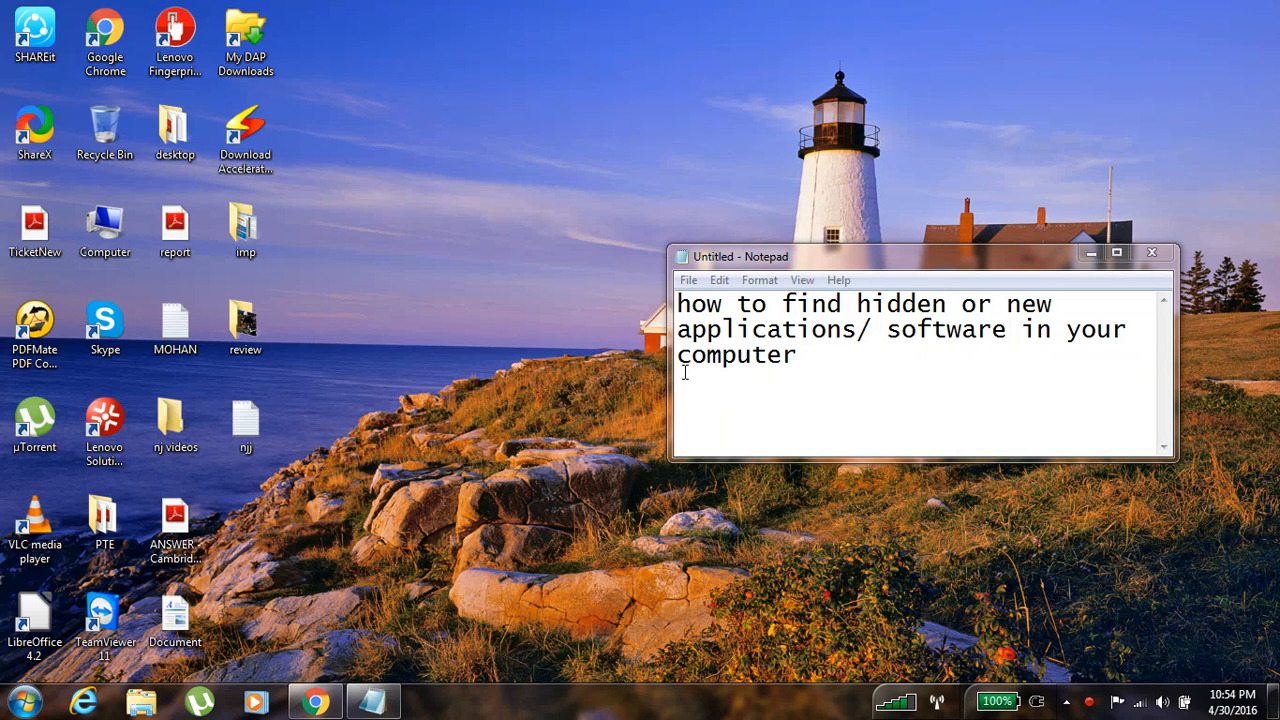
{"action": "mouse_move", "coordinate": [676, 604]}
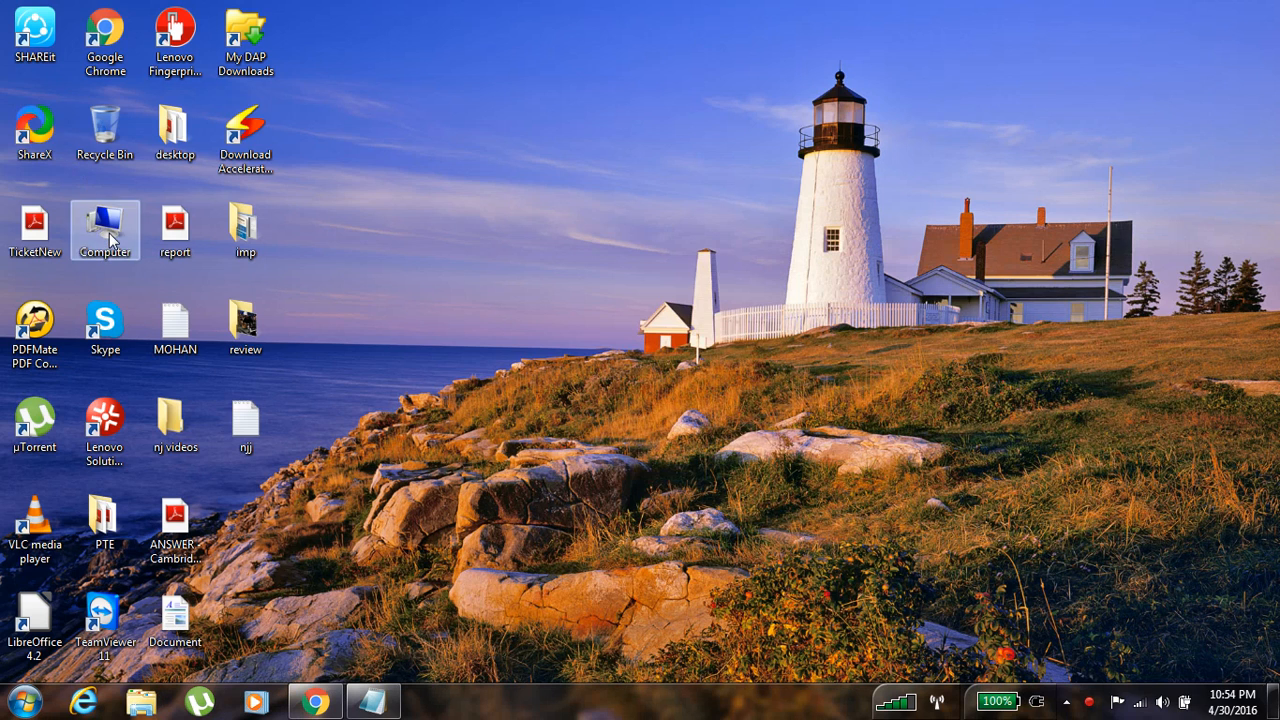
Reach the installed-programs list (77 programs with install dates) via Computer's 'Uninstall or change a program'
{"action": "double_click", "coordinate": [104, 224]}
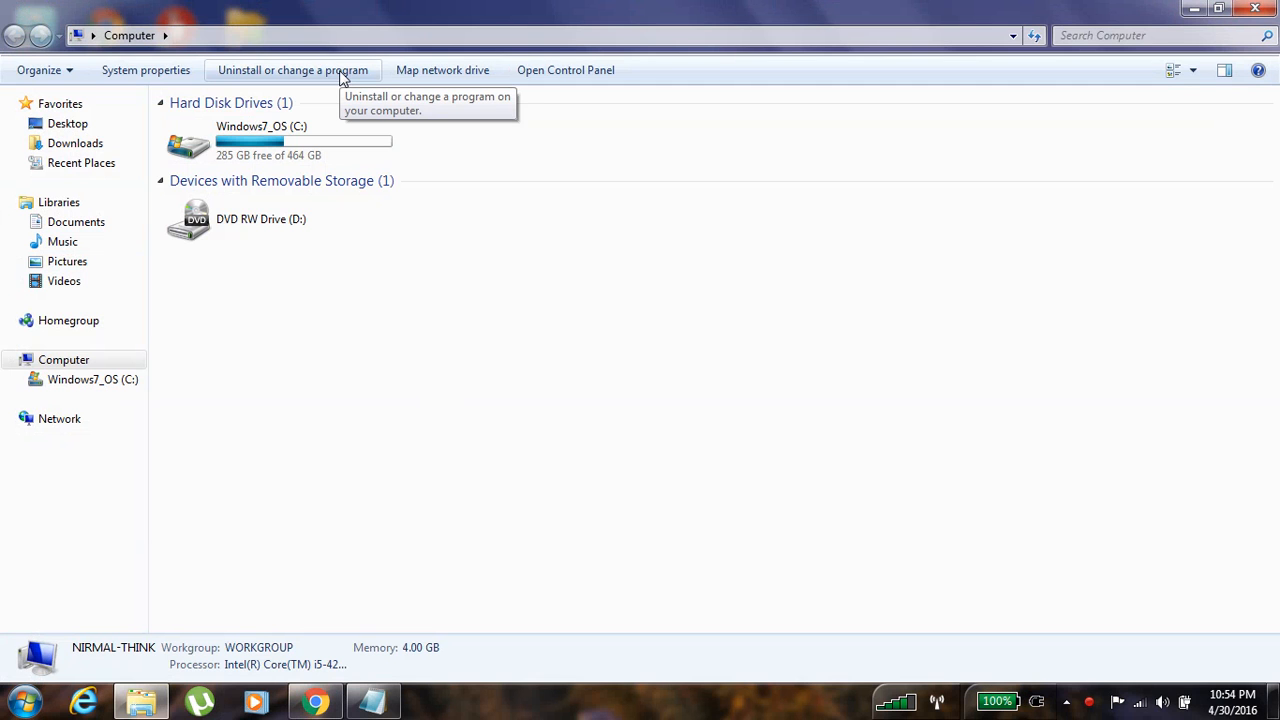
{"action": "left_click", "coordinate": [292, 70]}
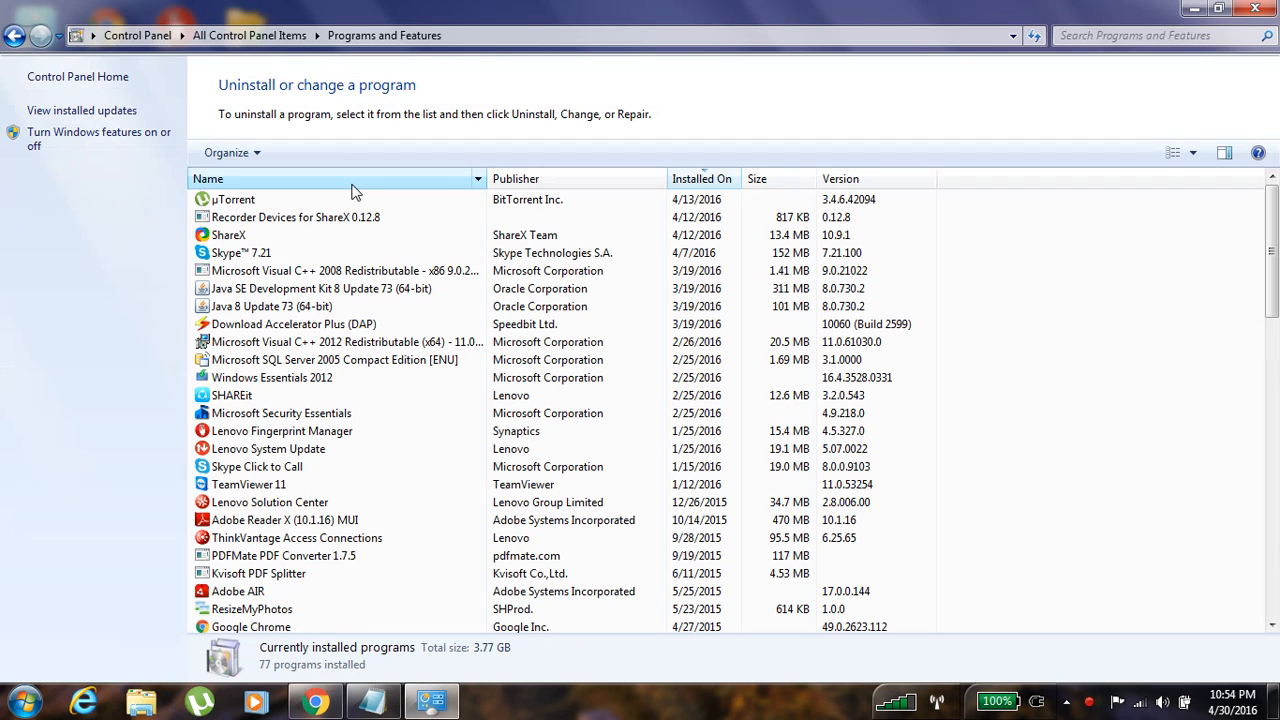
Browse down the Programs and Features list to the oldest installed programs
{"action": "left_click", "coordinate": [282, 430]}
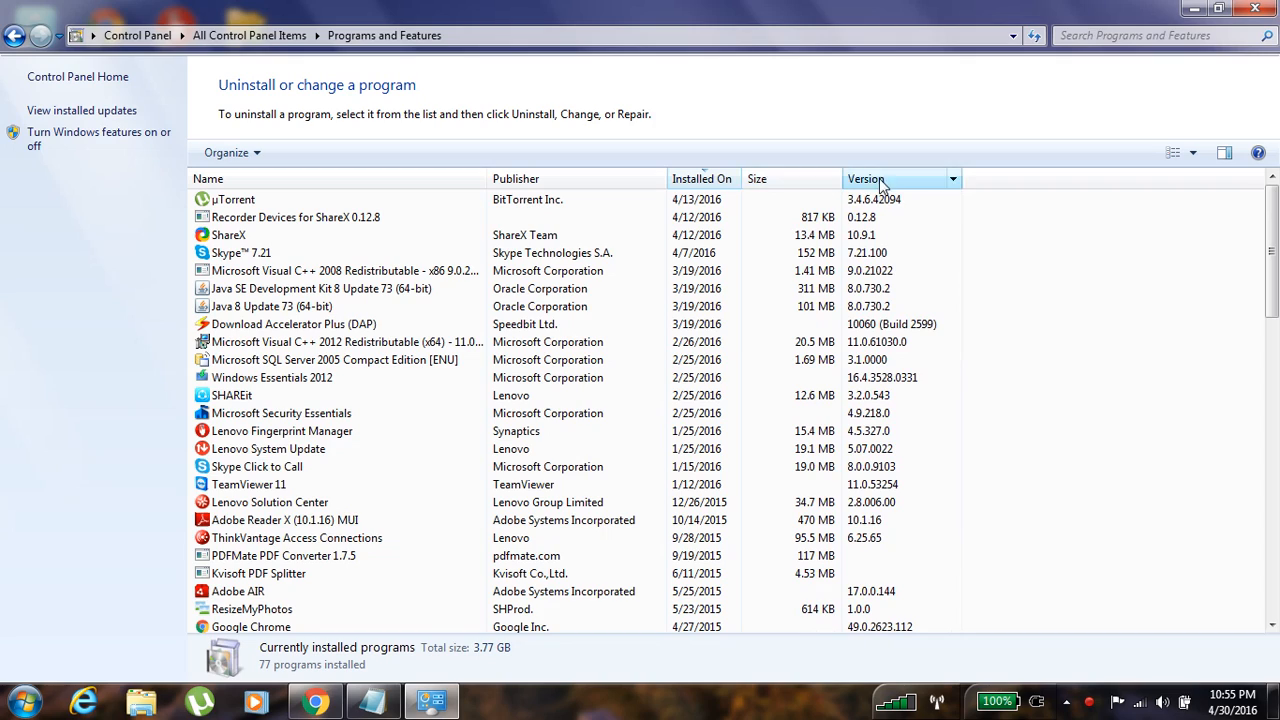
{"action": "scroll", "scroll_direction": "down", "scroll_amount": 3}
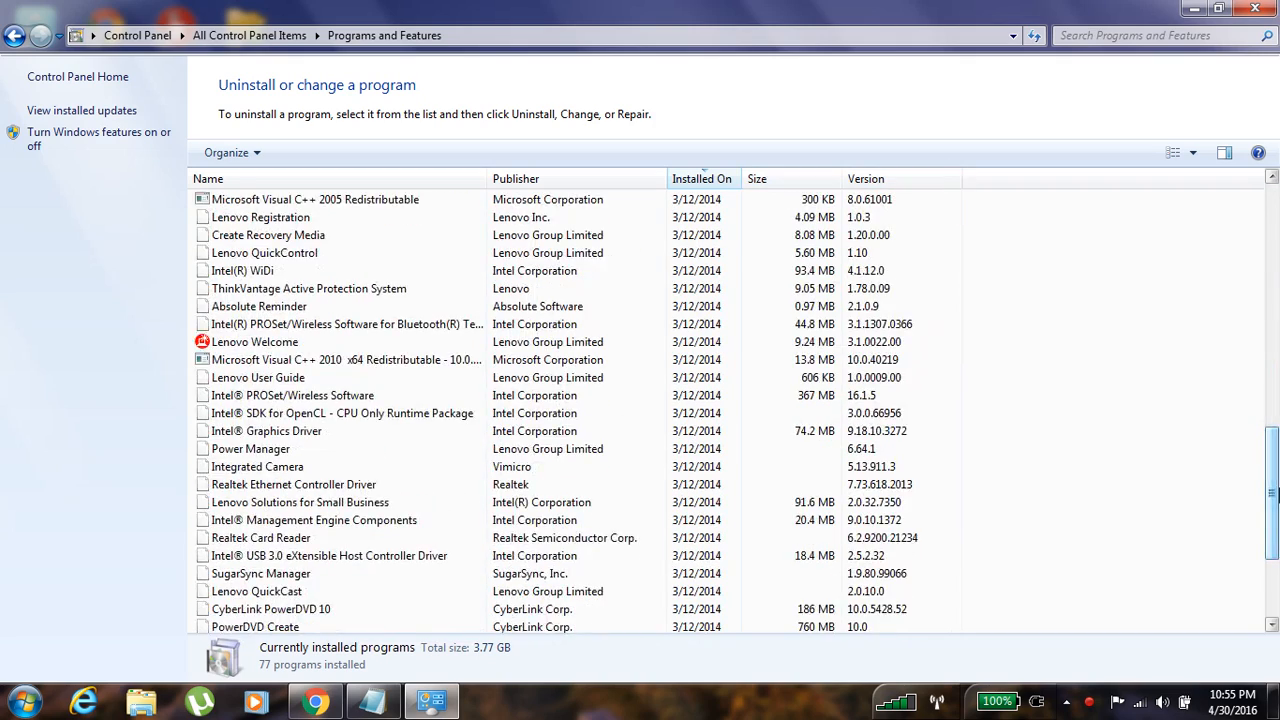
{"action": "scroll", "scroll_direction": "down", "scroll_amount": 3}
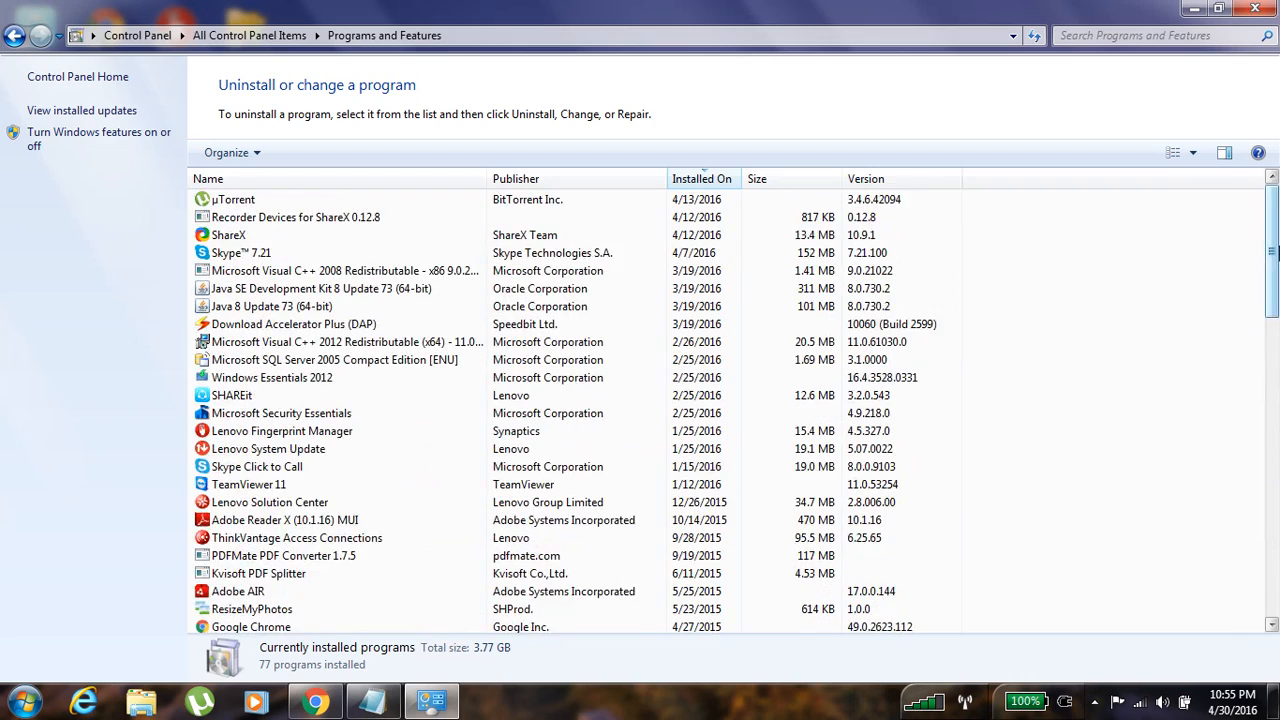
{"action": "scroll", "scroll_direction": "down", "scroll_amount": 3}
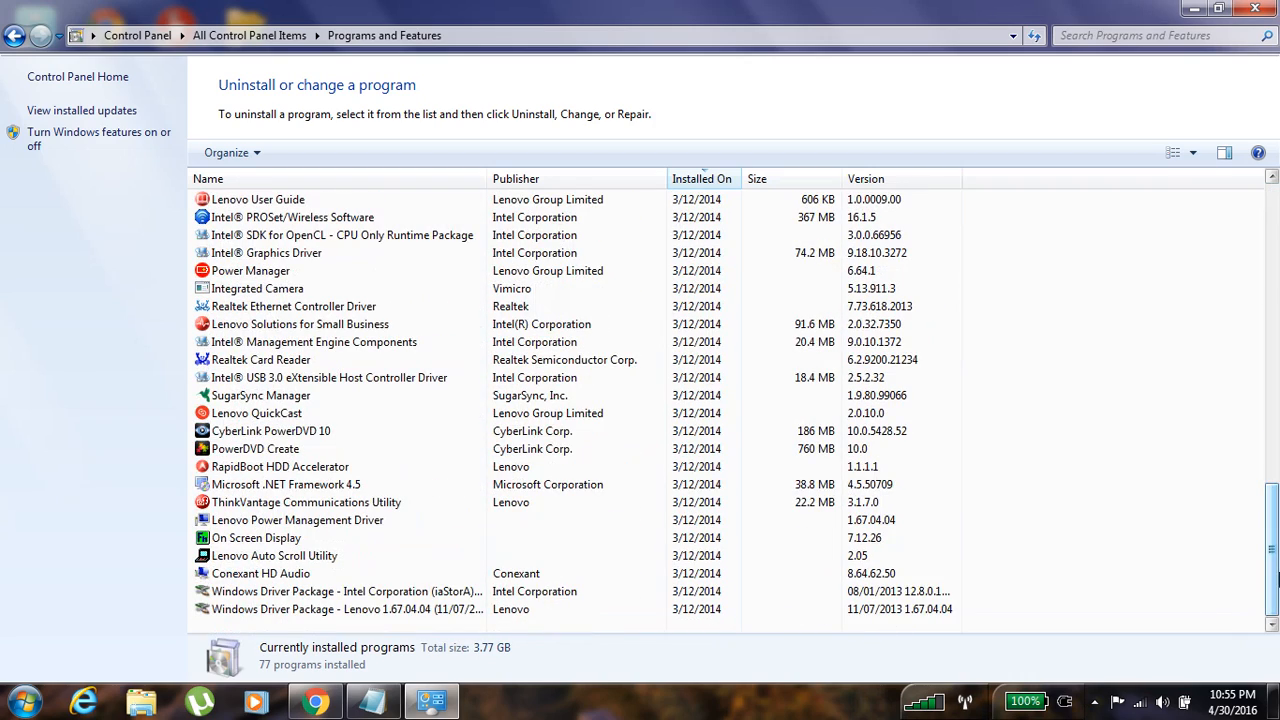
{"action": "left_click", "coordinate": [274, 556]}
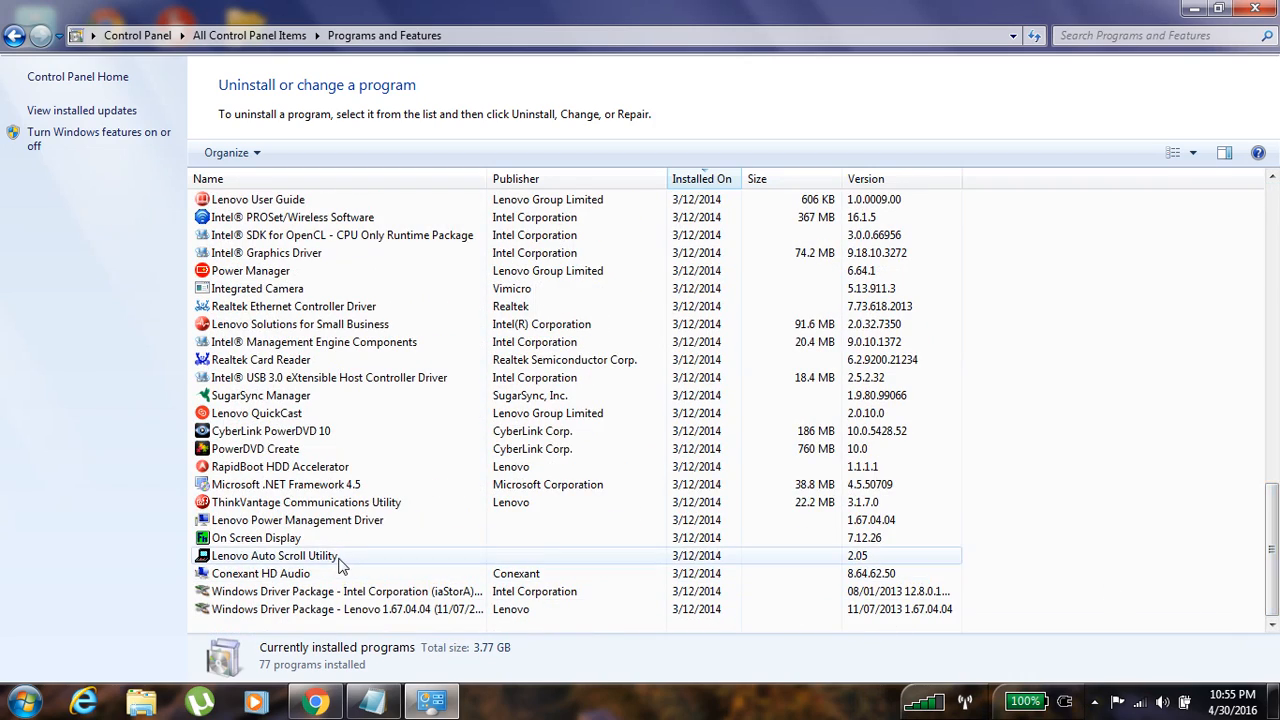
{"action": "left_click", "coordinate": [320, 608]}
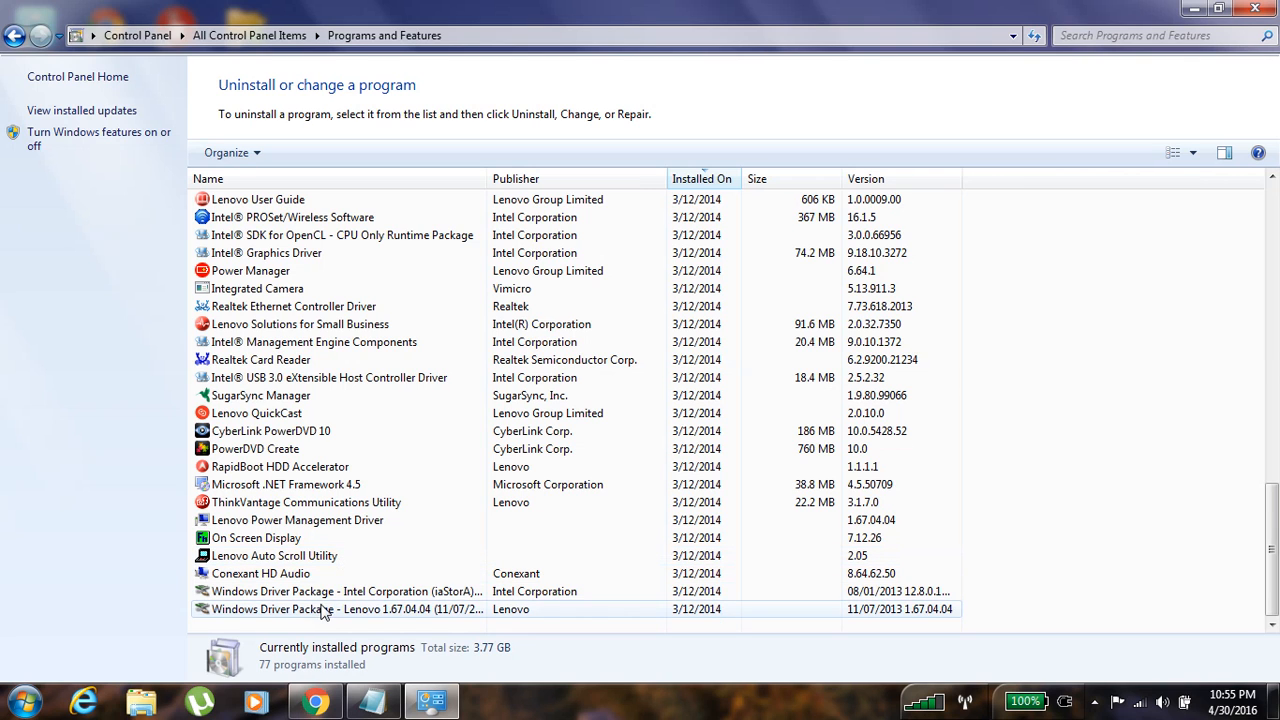
{"action": "mouse_move", "coordinate": [280, 466]}
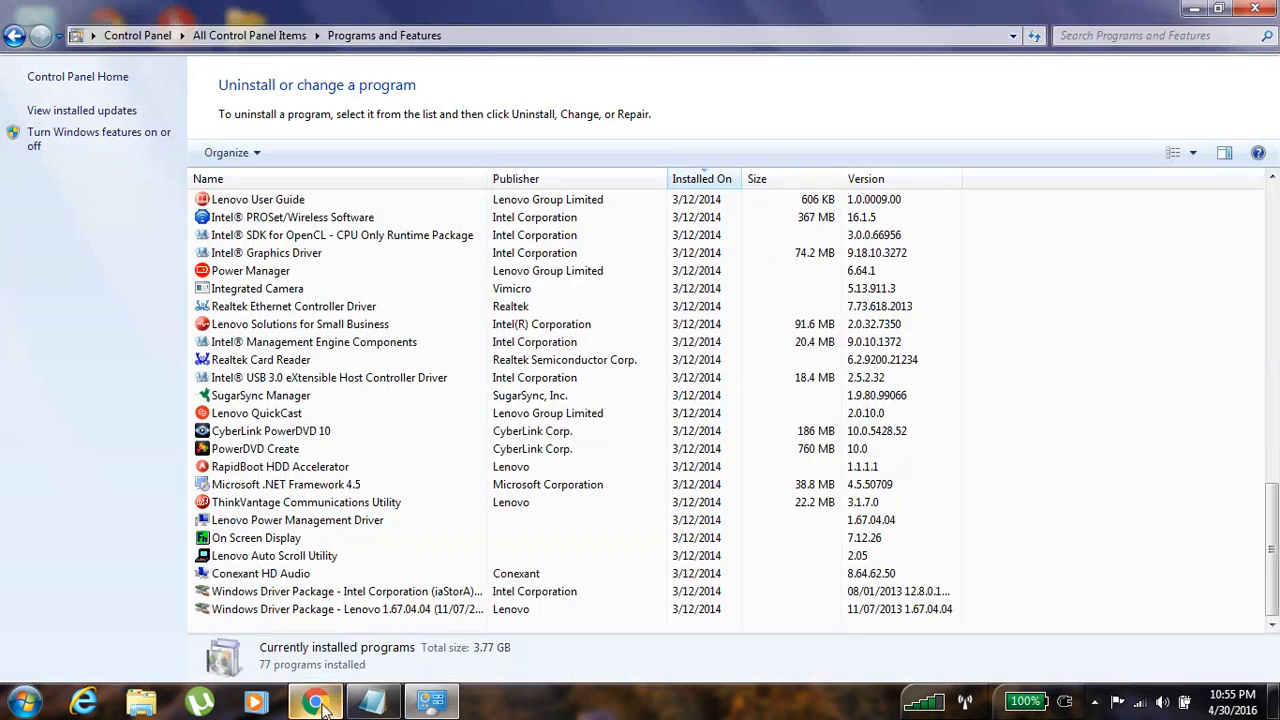
Return to the top showing newest installs like uTorrent and ShareX, with a wider Installed On column
{"action": "left_click", "coordinate": [1218, 8]}
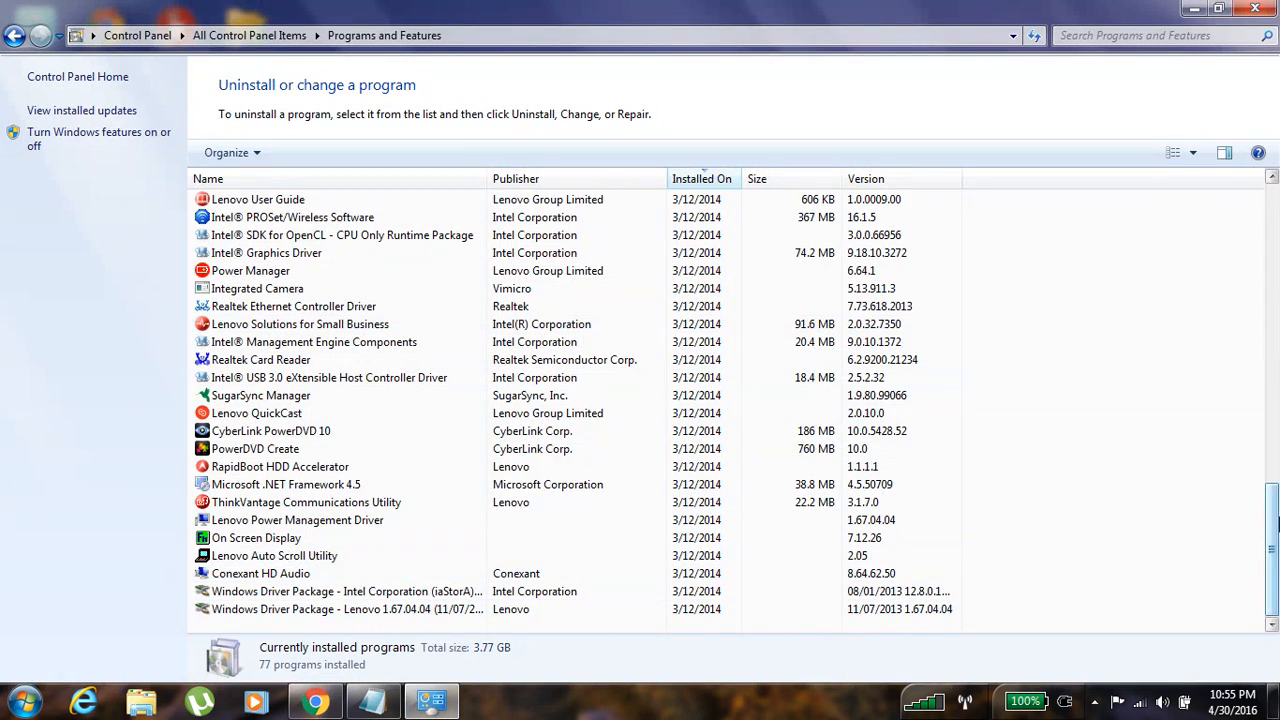
{"action": "scroll", "scroll_direction": "up", "scroll_amount": 3}
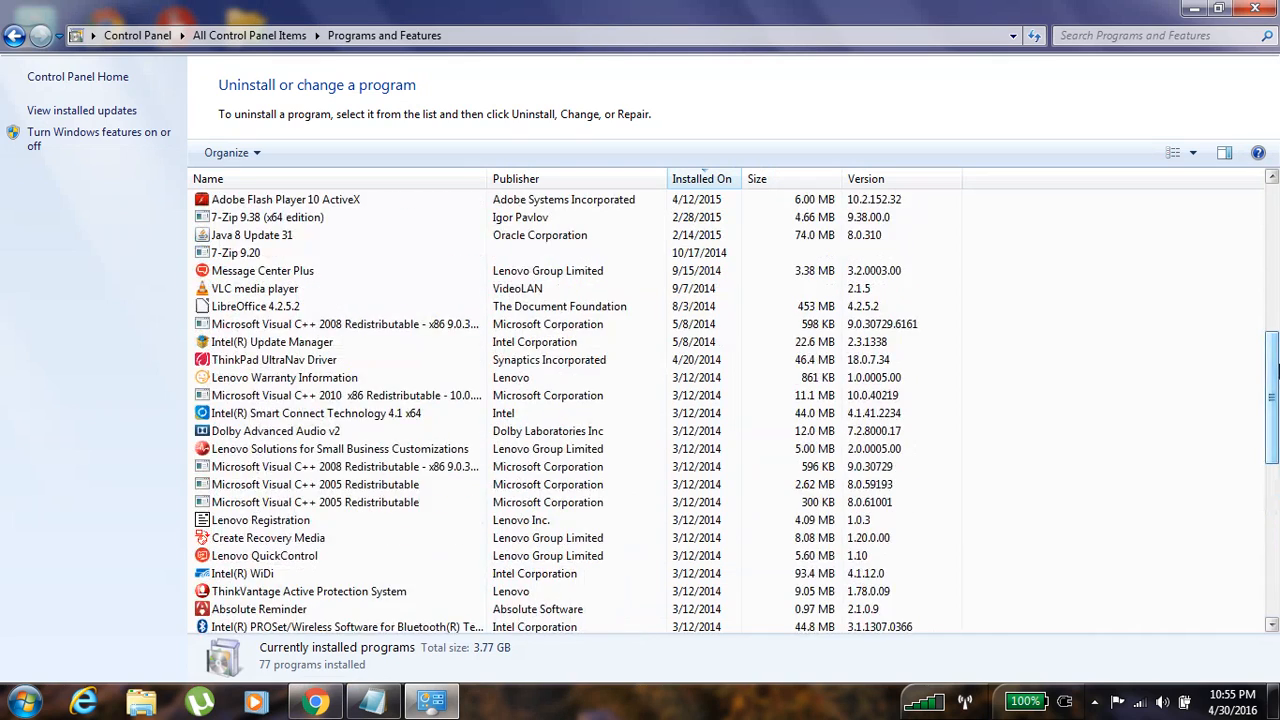
{"action": "scroll", "scroll_direction": "up", "scroll_amount": 3}
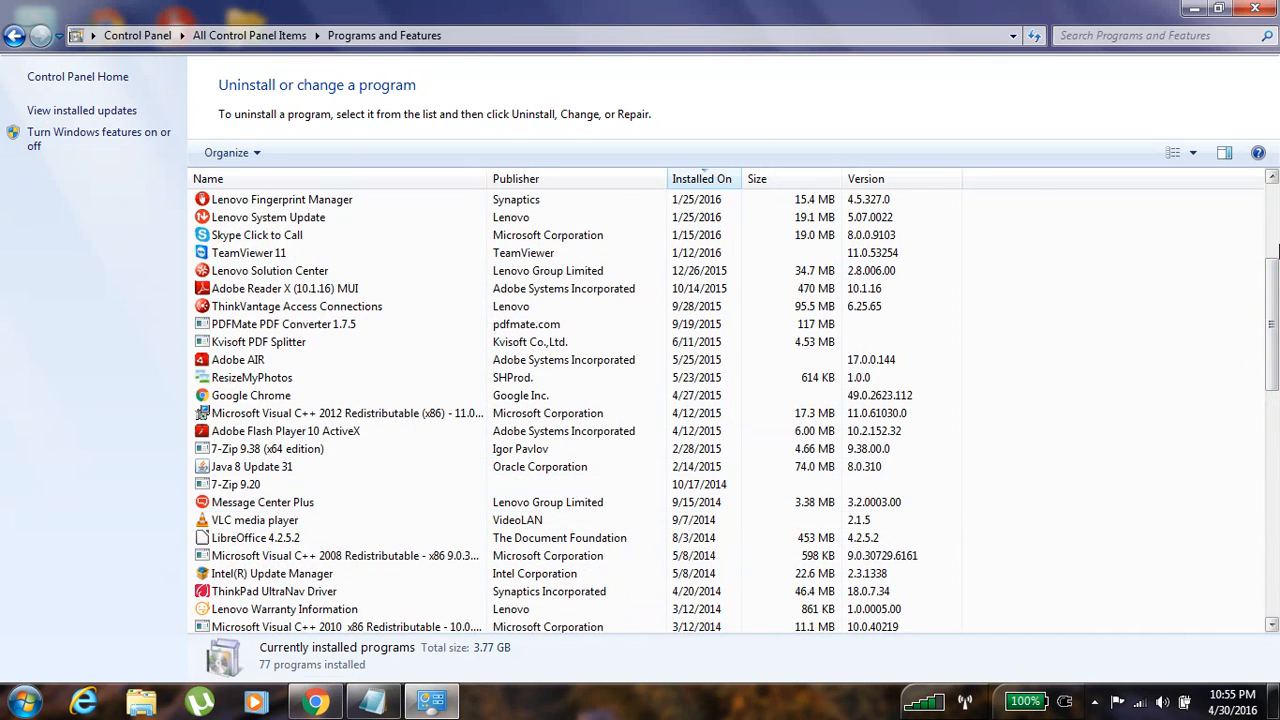
{"action": "scroll", "scroll_direction": "up", "scroll_amount": 3}
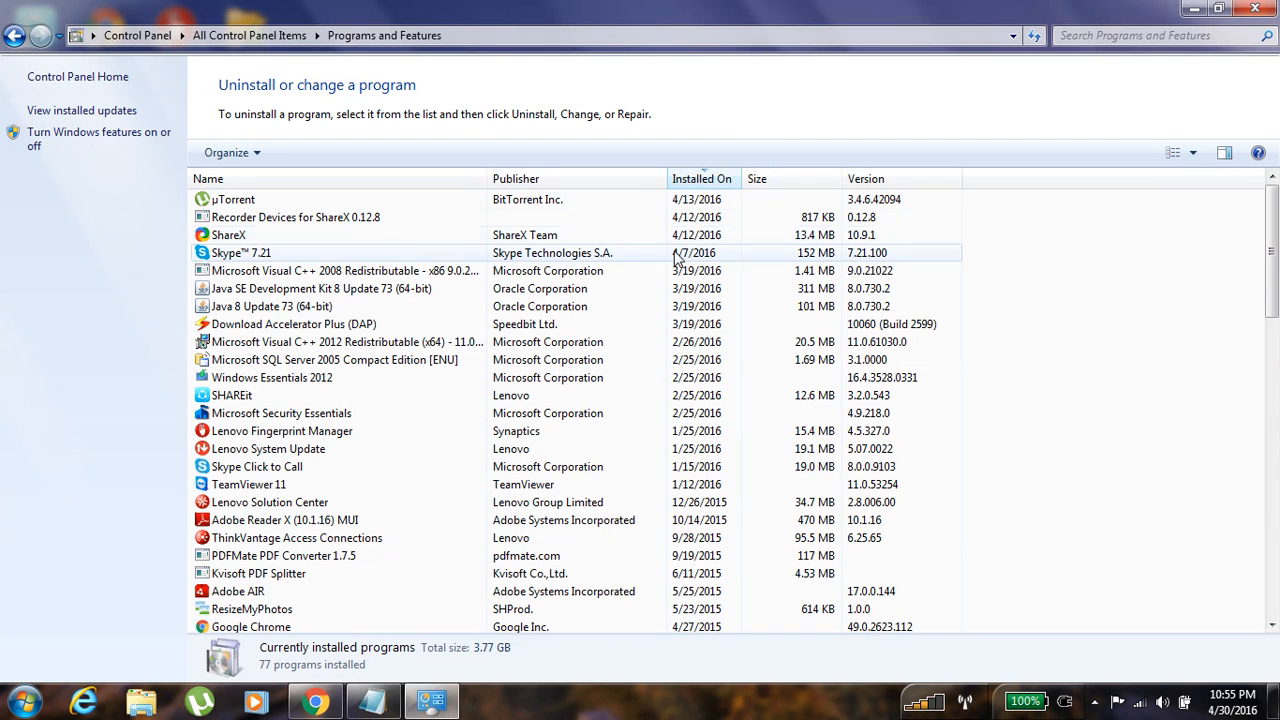
{"action": "left_click_drag", "start_coordinate": [742, 178], "coordinate": [776, 178]}
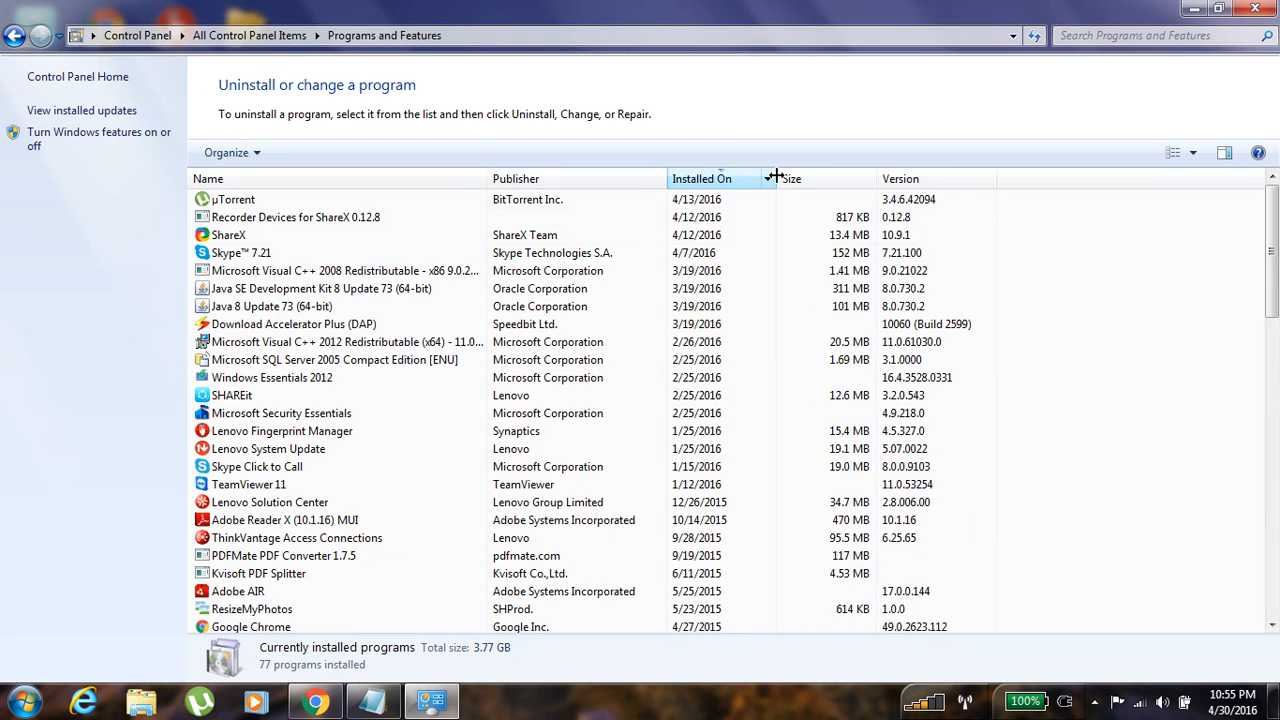
{"action": "left_click", "coordinate": [700, 178]}
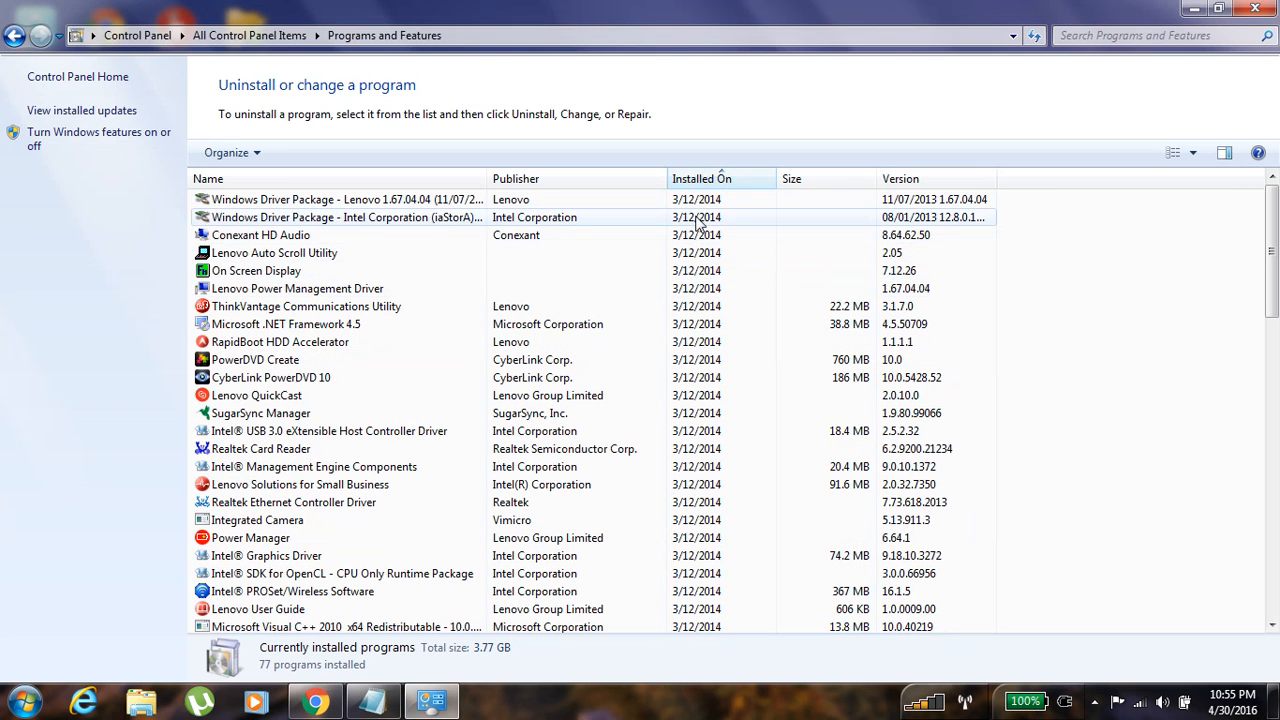
{"action": "left_click", "coordinate": [700, 178]}
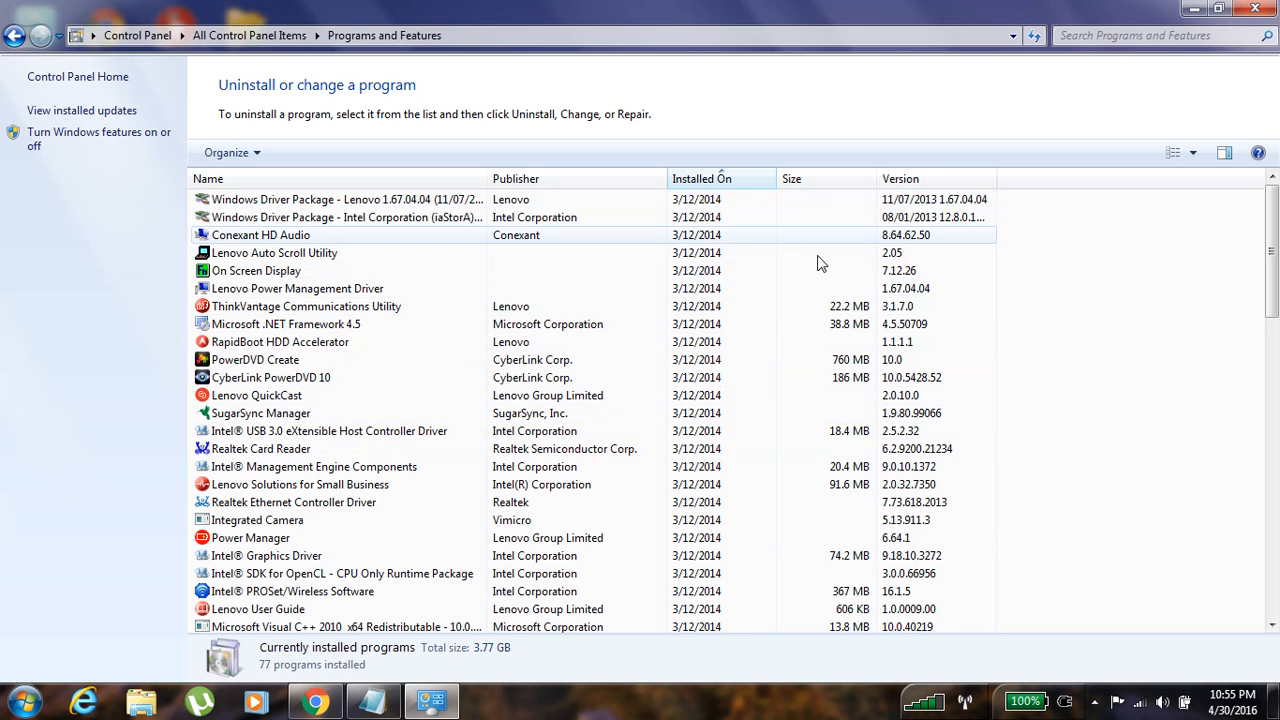
{"action": "mouse_move", "coordinate": [712, 186]}
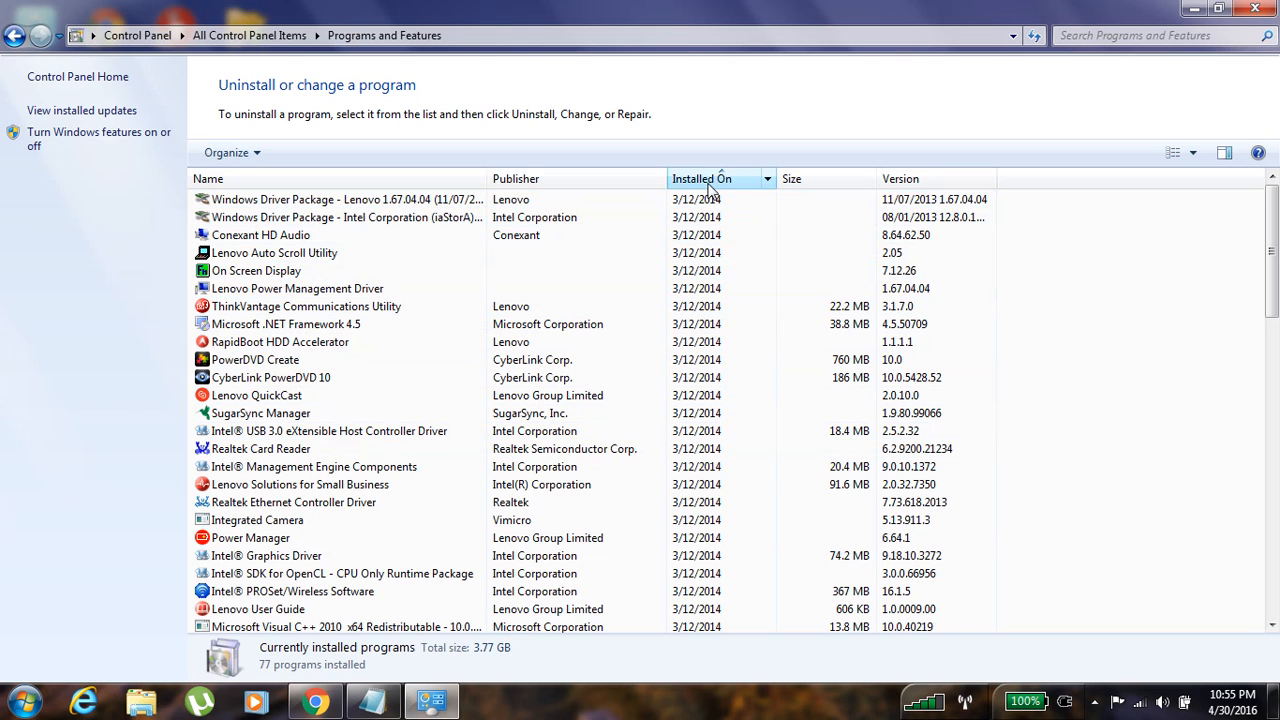
{"action": "left_click", "coordinate": [700, 178]}
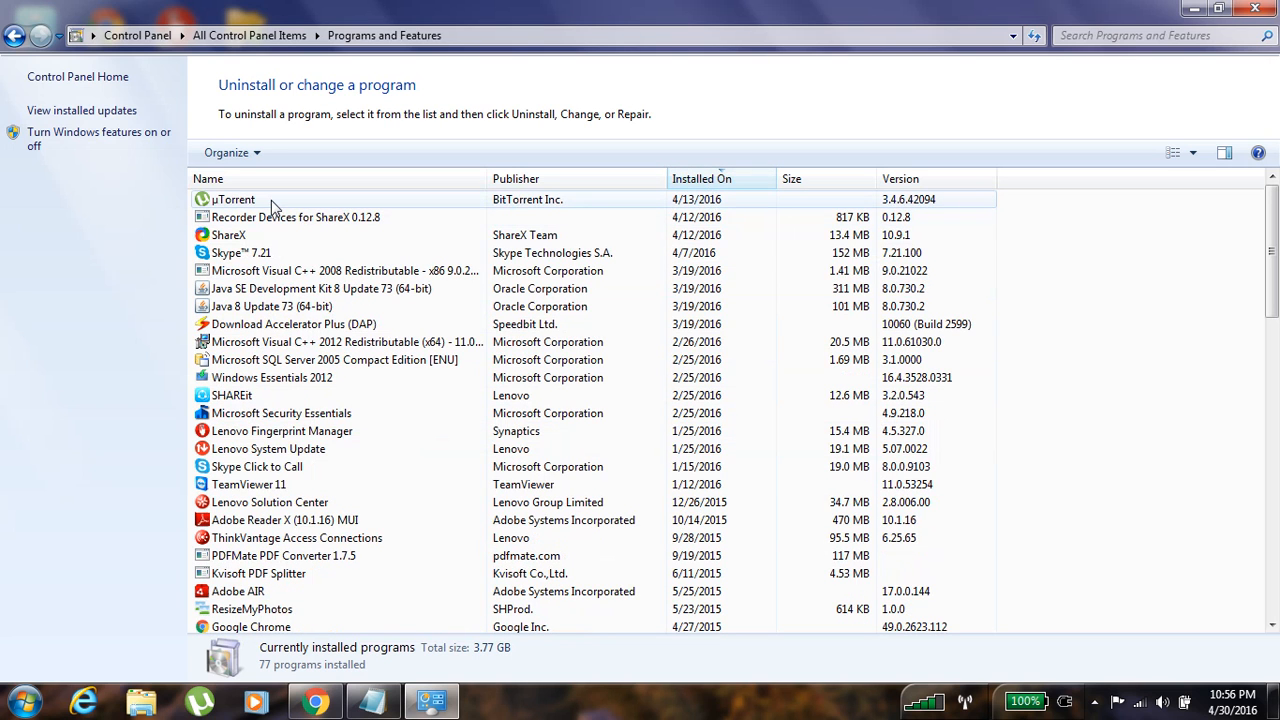
{"action": "mouse_move", "coordinate": [388, 236]}
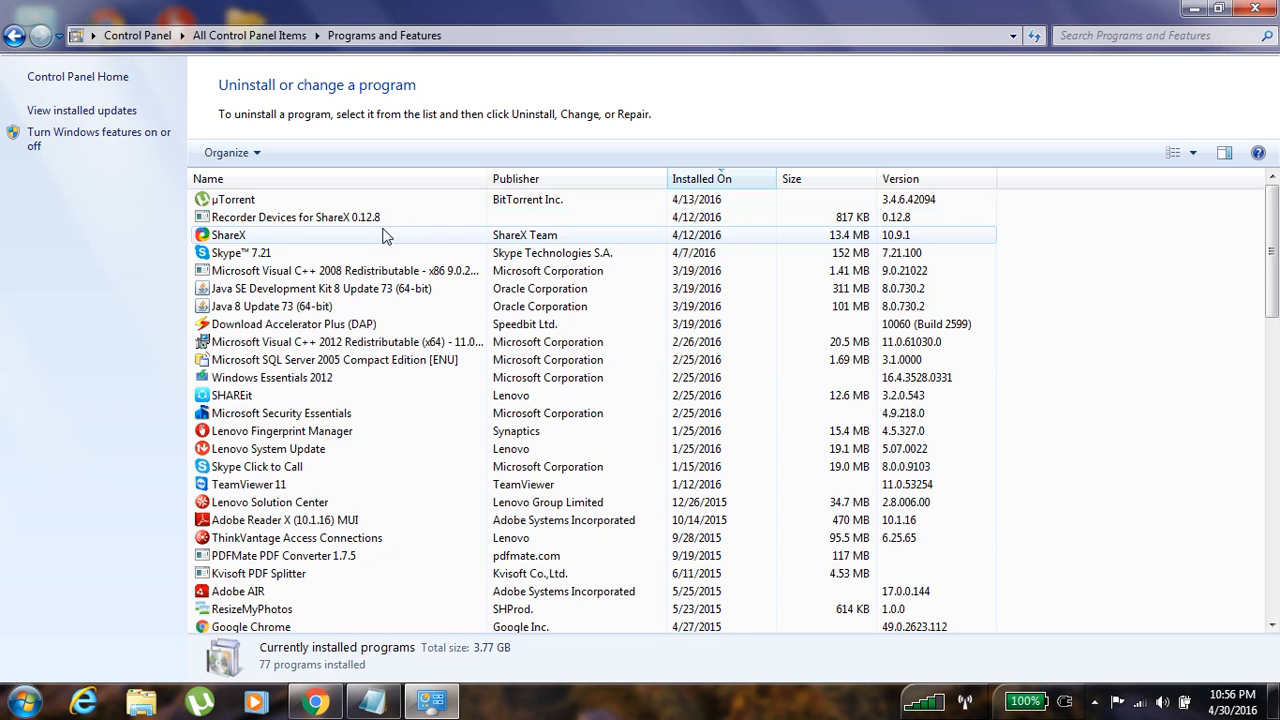
{"action": "mouse_move", "coordinate": [376, 244]}
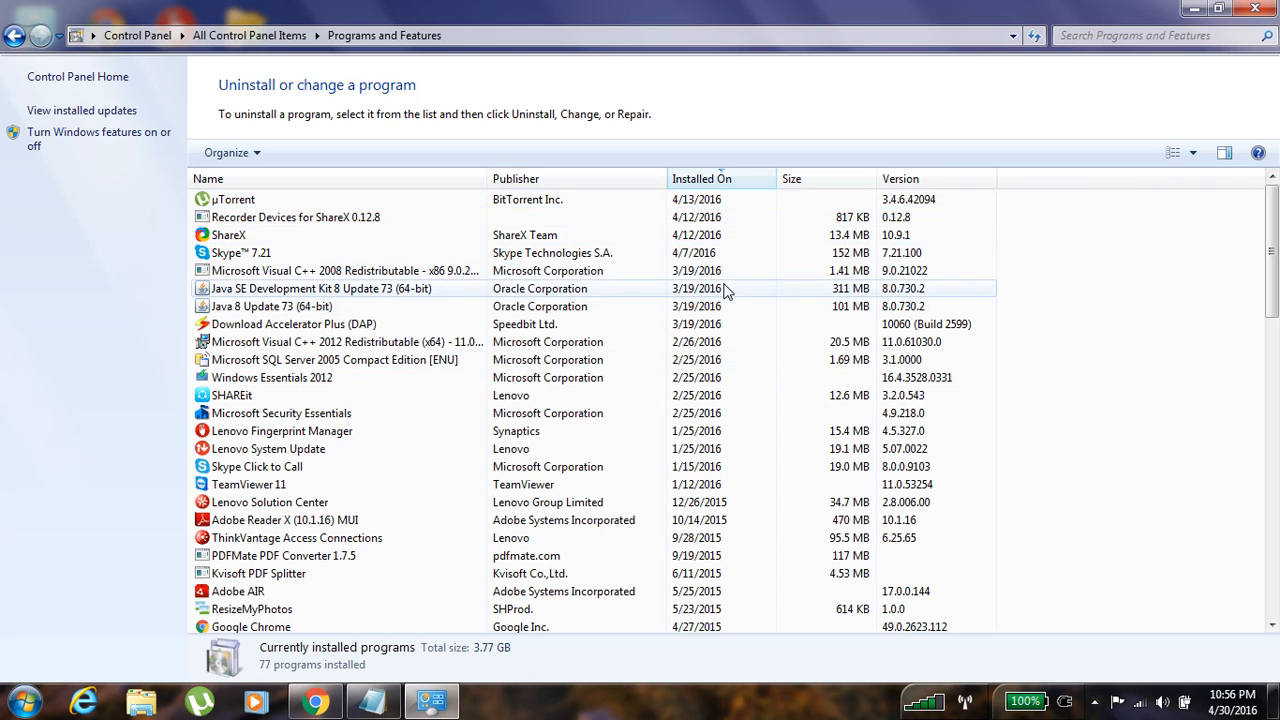
{"action": "mouse_move", "coordinate": [764, 342]}
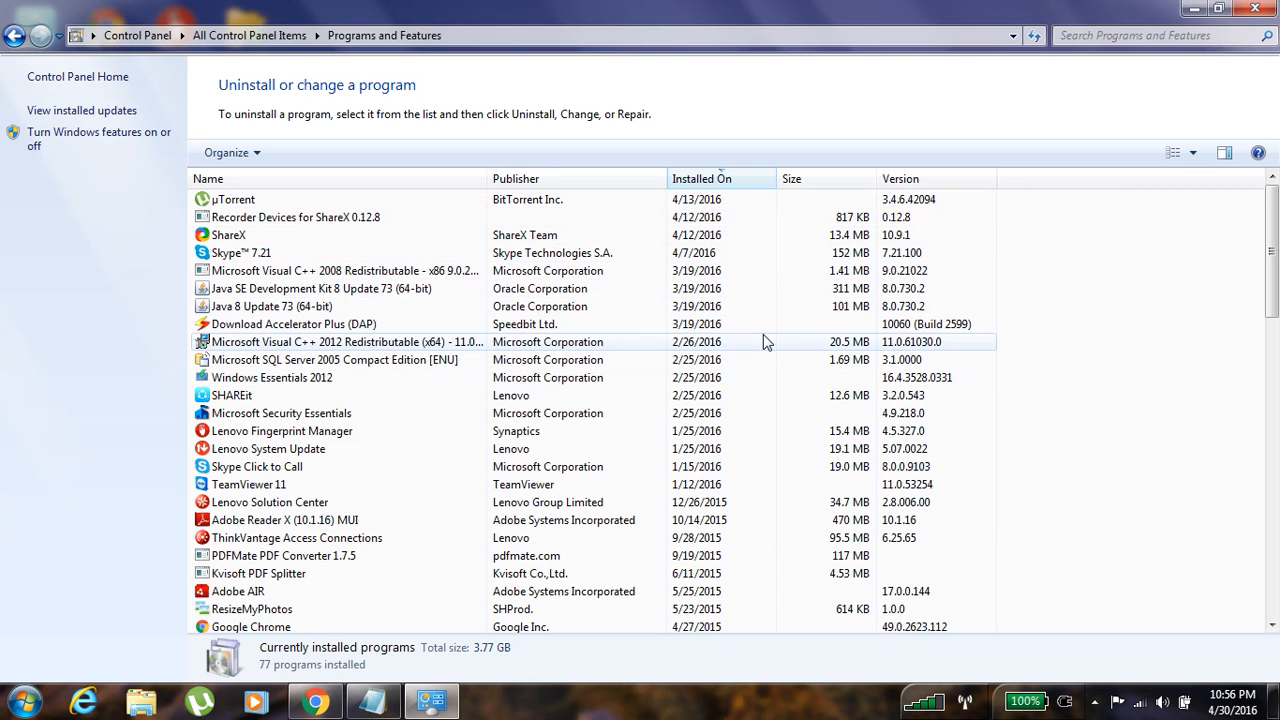
{"action": "mouse_move", "coordinate": [472, 12]}
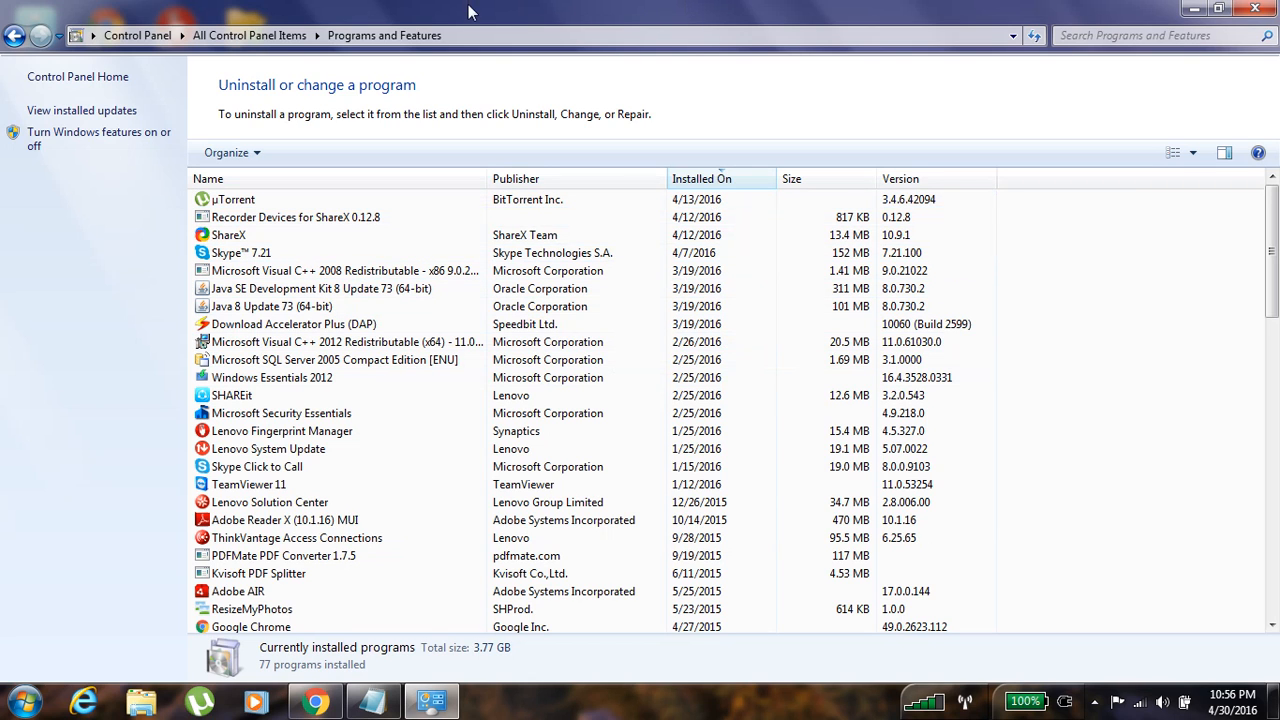
{"action": "mouse_move", "coordinate": [784, 8]}
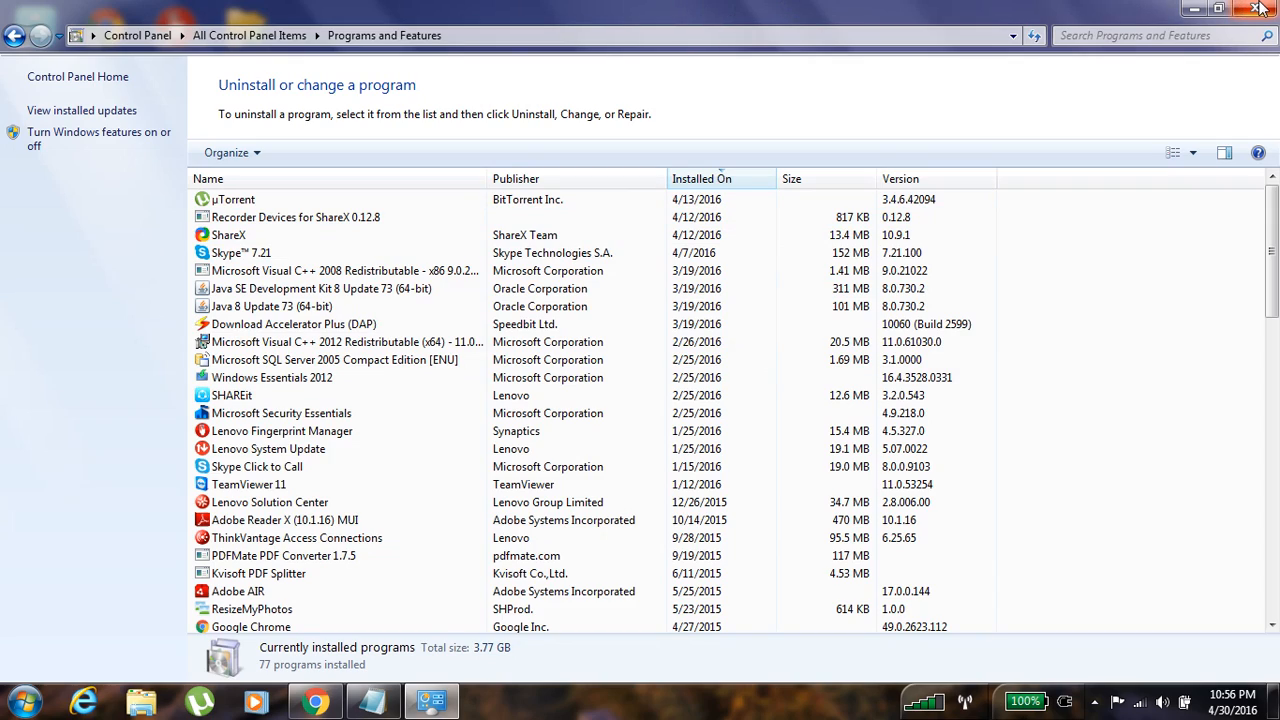
Restore the Notepad note about hidden or new applications over the desktop
{"action": "left_click", "coordinate": [1258, 8]}
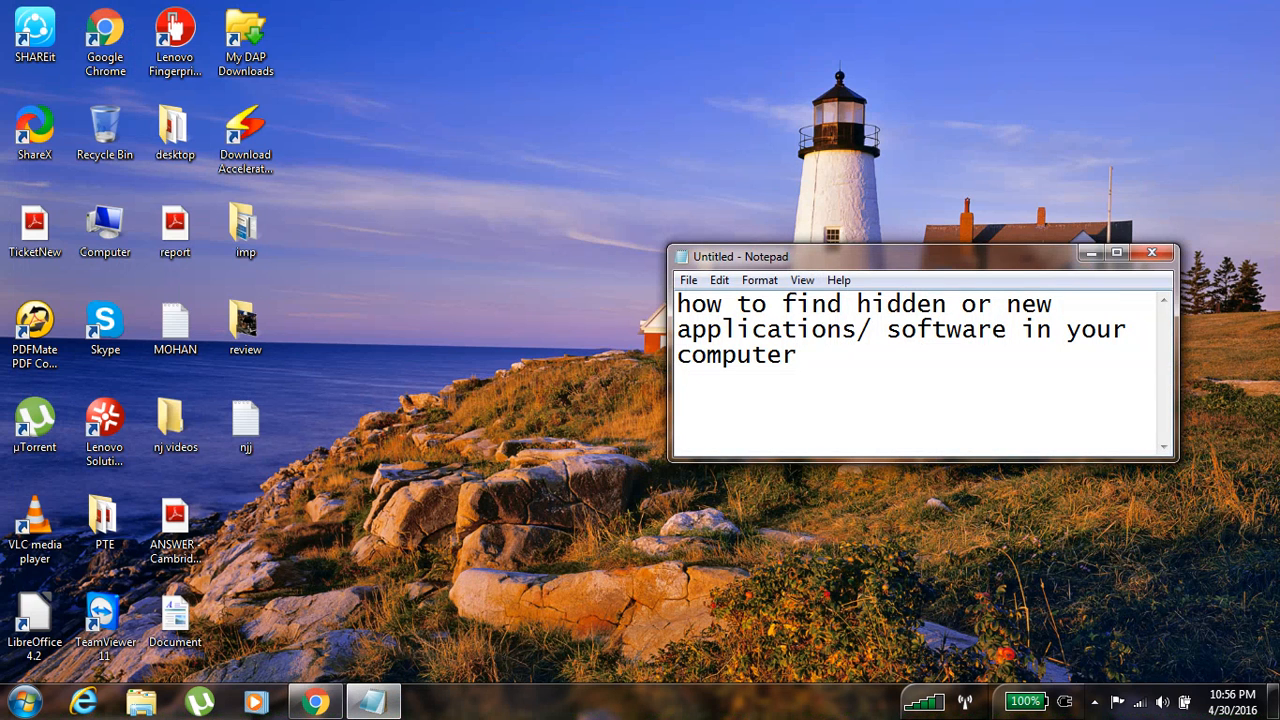
{"action": "mouse_move", "coordinate": [1108, 664]}
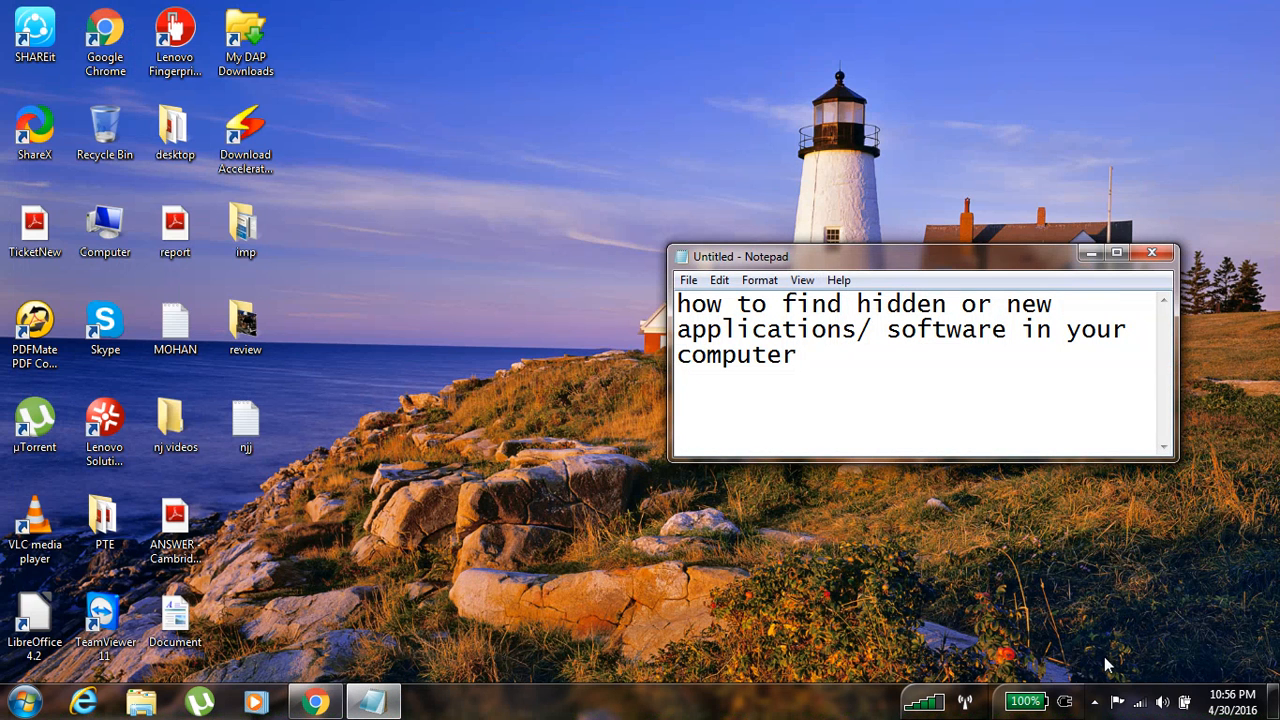